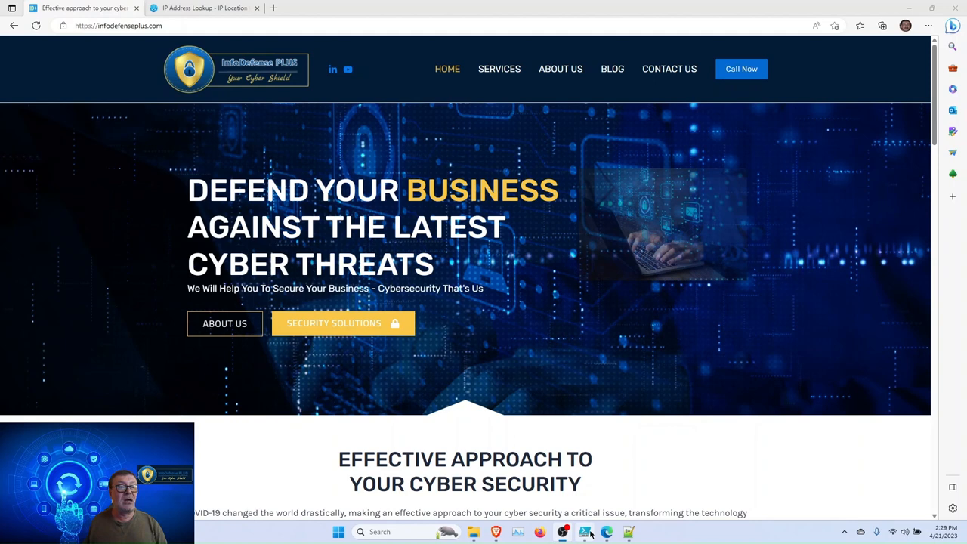
Bring the 'Who is connected to my PC' connection-logging script into view for review
left_click(586, 532)
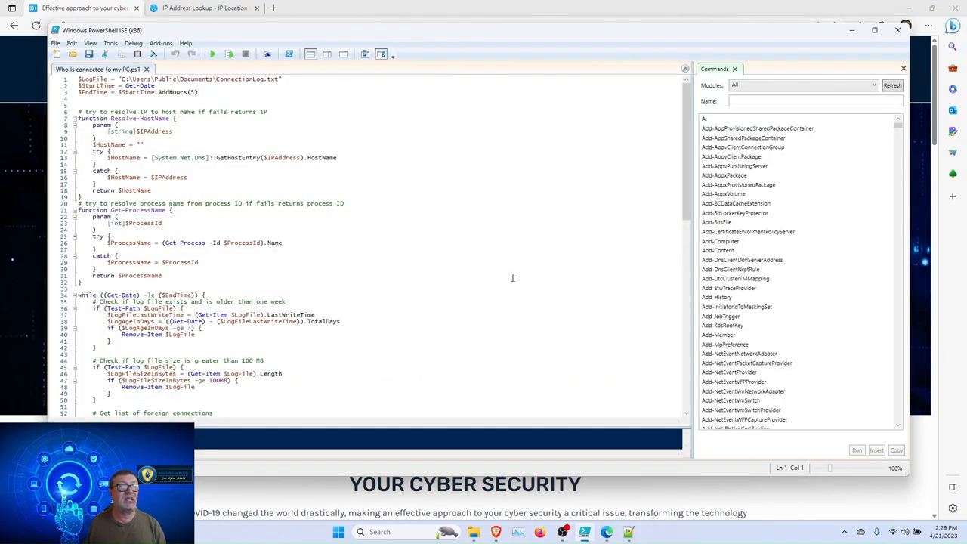
mouse_move(498, 184)
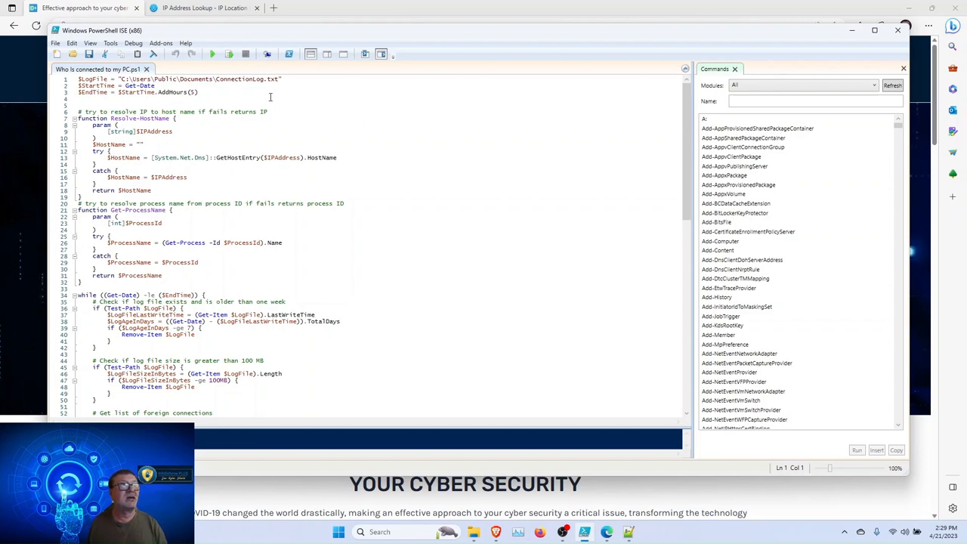
mouse_move(266, 79)
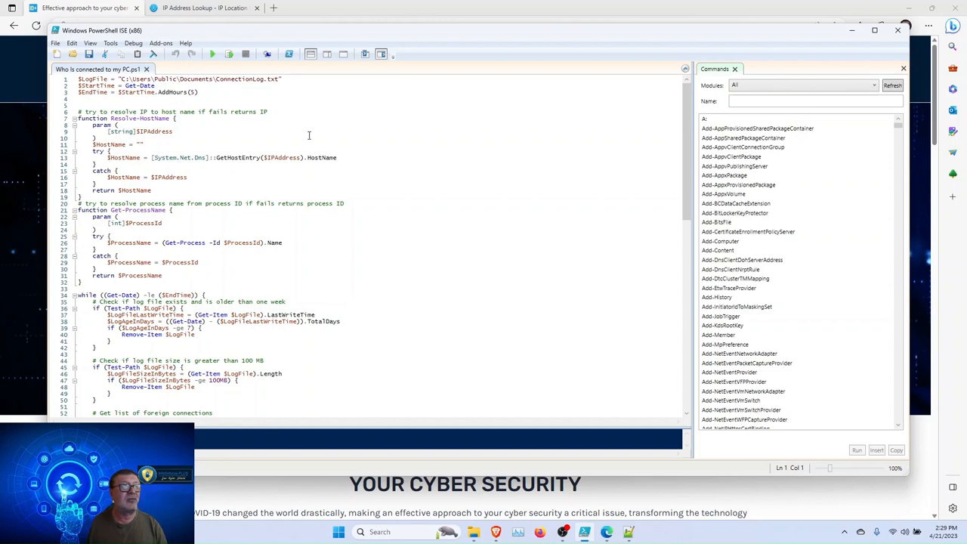
mouse_move(417, 339)
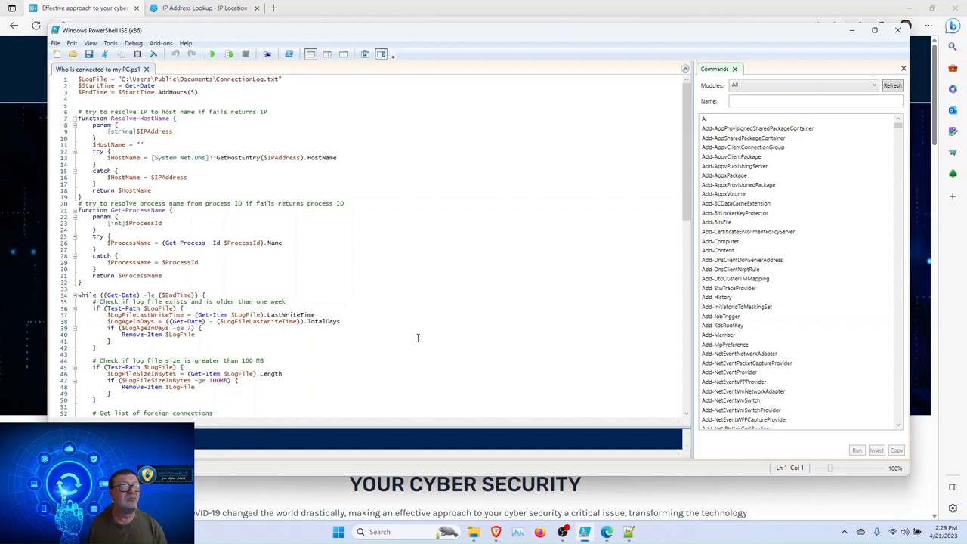
mouse_move(629, 532)
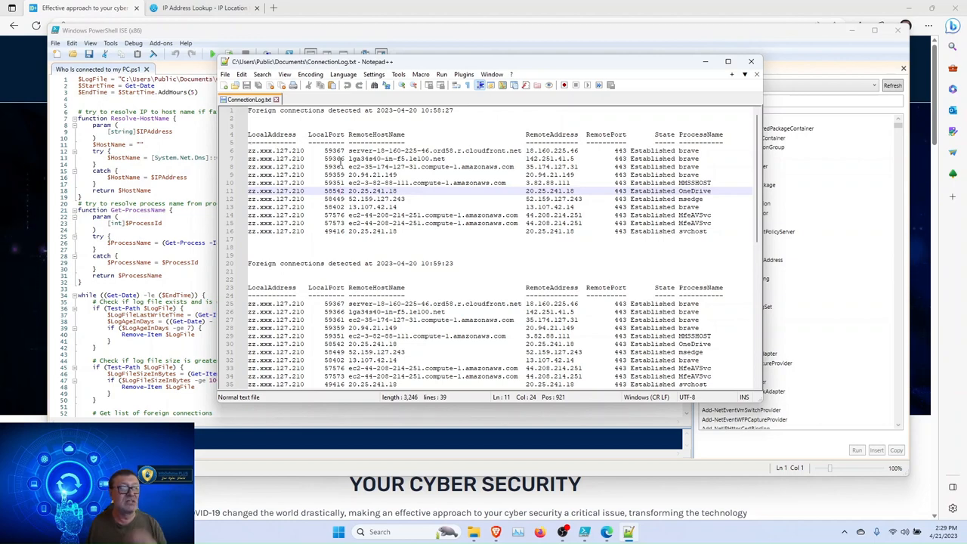
Mark the RemoteHostName column heading in ConnectionLog.txt to locate the unresolved address
double_click(375, 133)
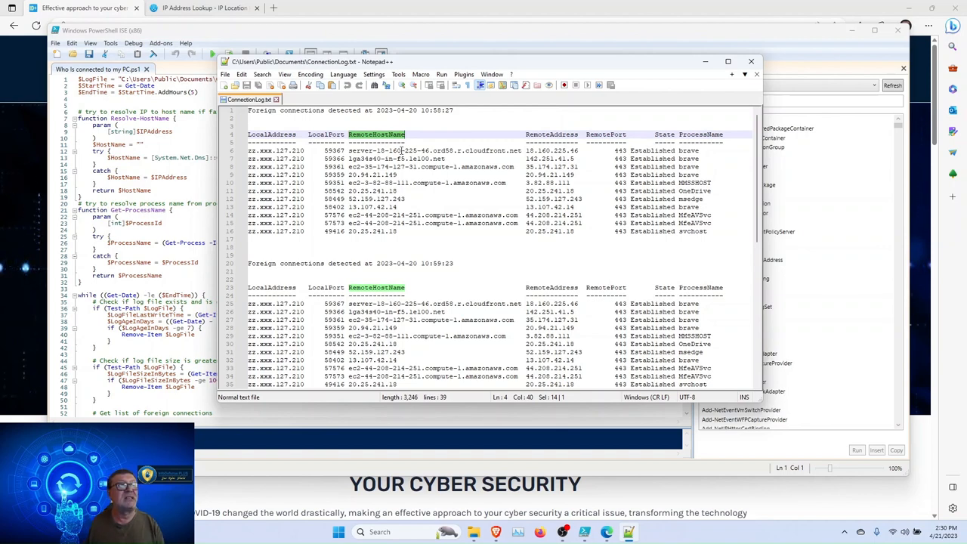
mouse_move(466, 151)
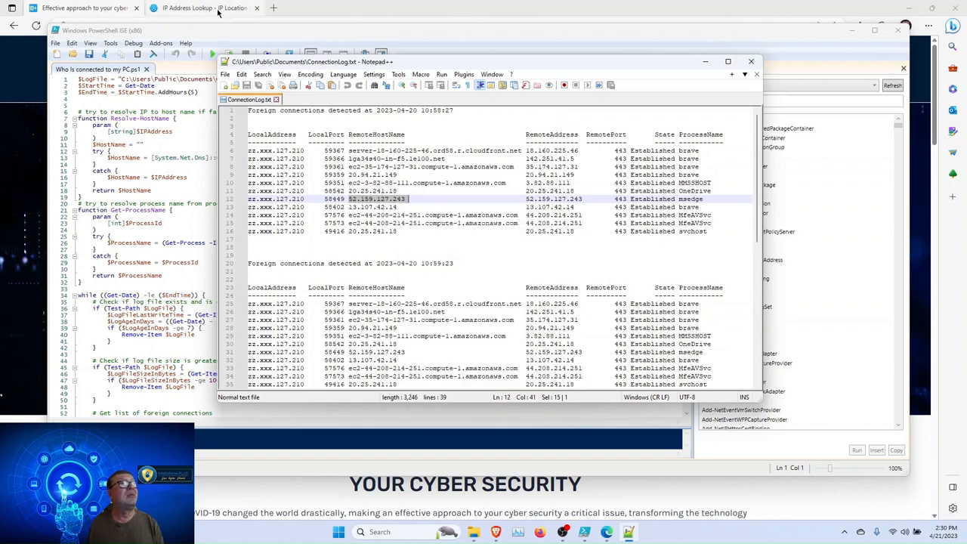
Look up 52.159.127.243 on WhatIsMyIP's IP Address Lookup, which first returns an invalid IP error
left_click(204, 8)
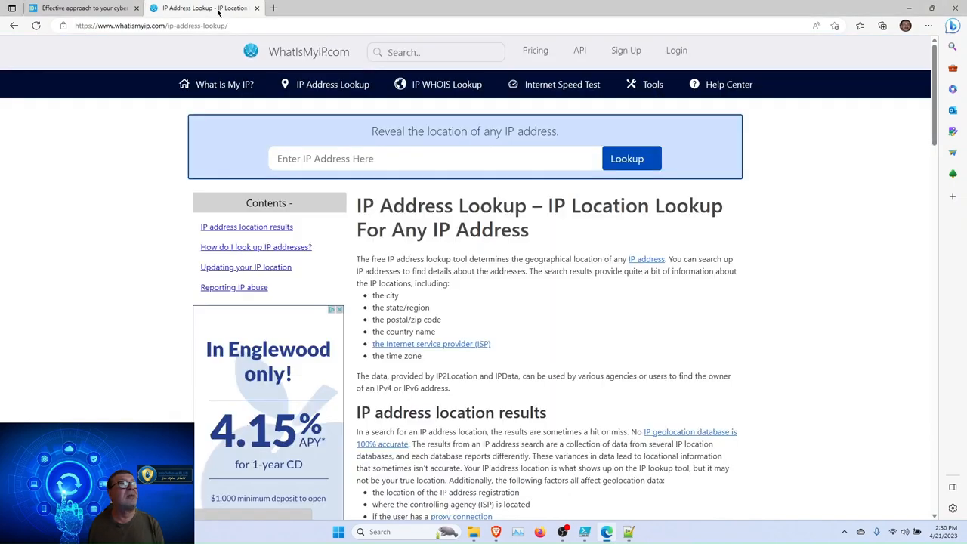
left_click(435, 159)
type("52.159.127.243")
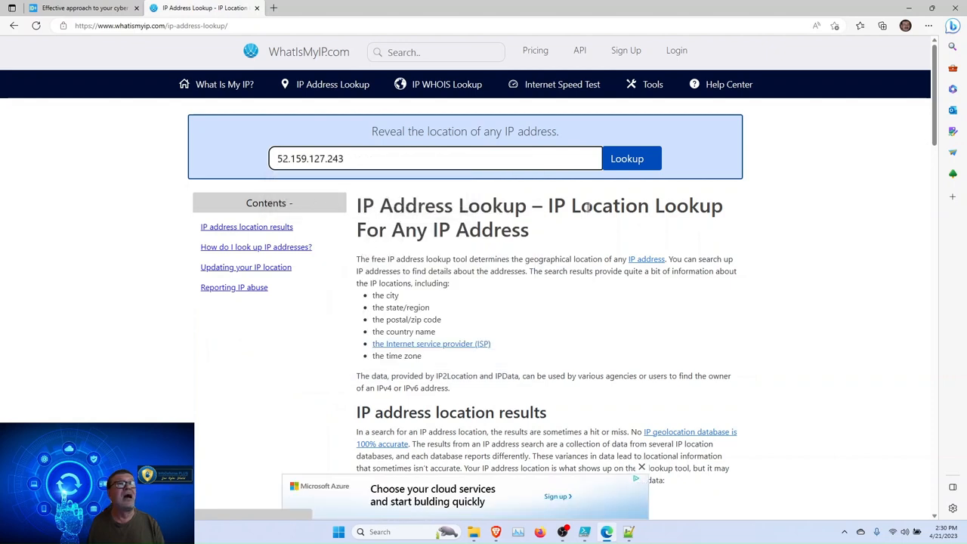
left_click(626, 159)
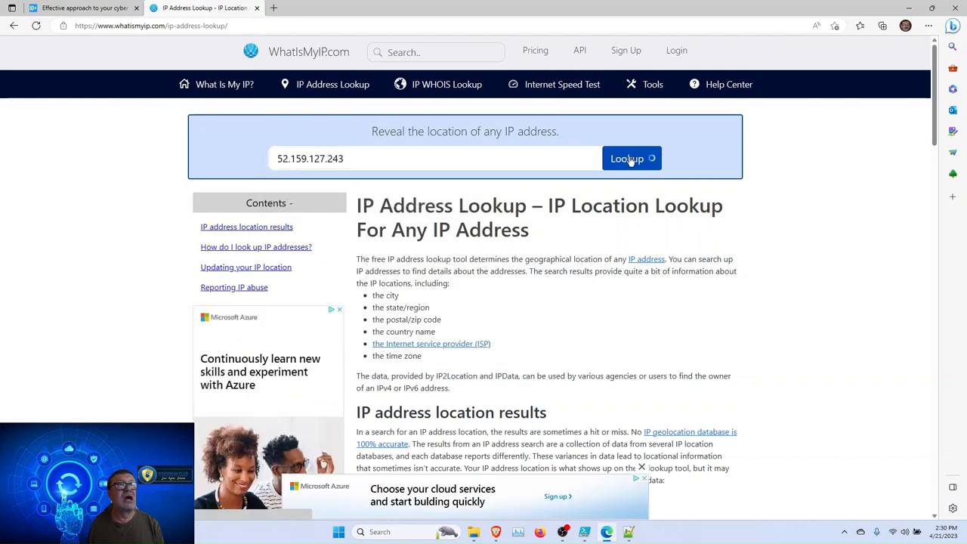
left_click(627, 159)
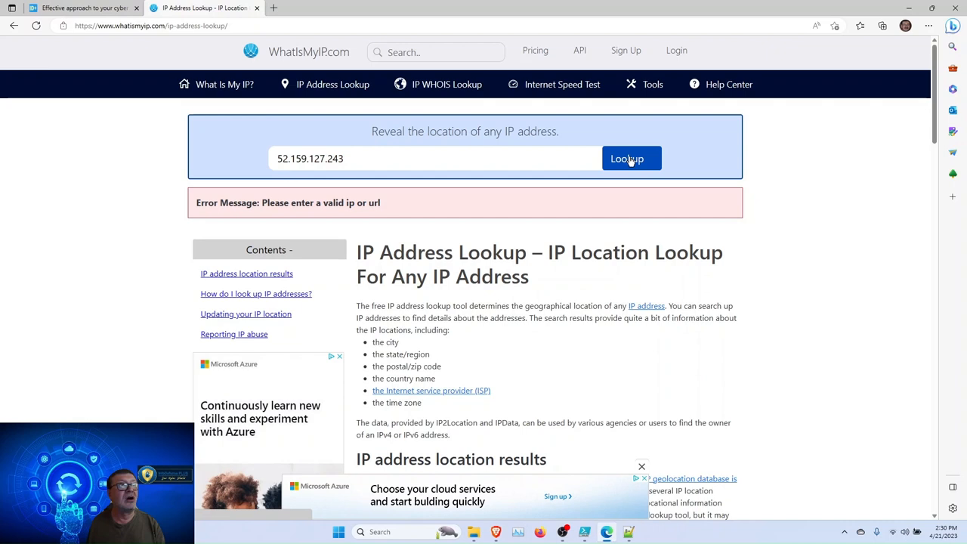
mouse_move(411, 154)
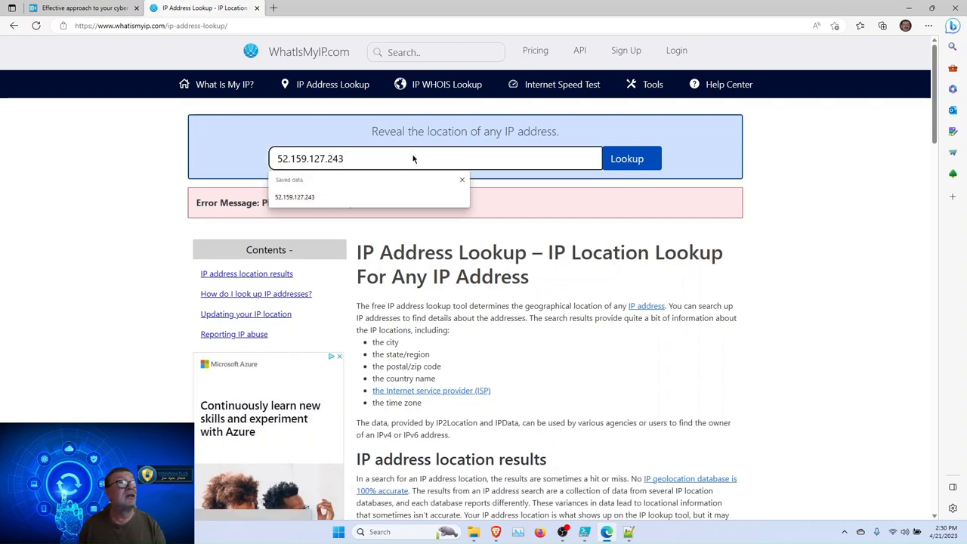
left_click(625, 159)
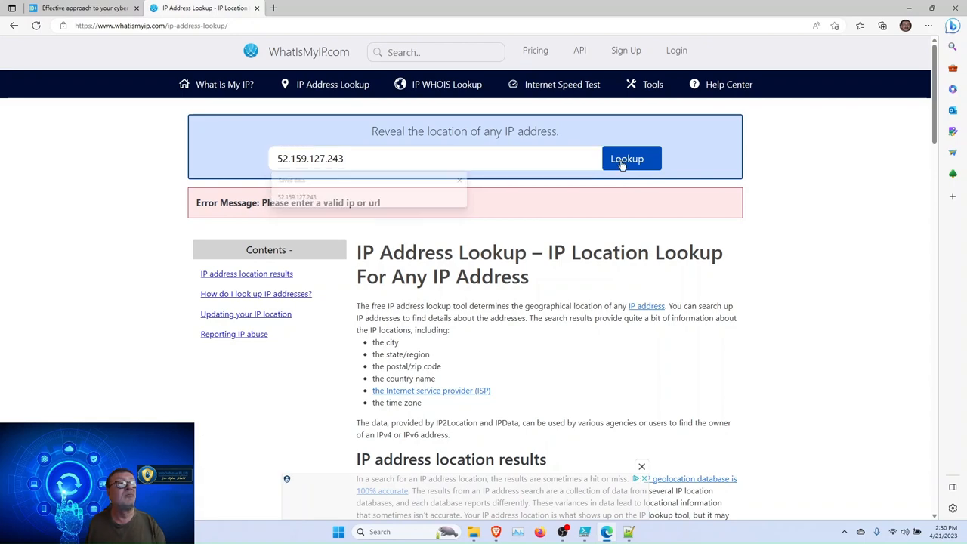
Resubmit the lookup to get 52.159.127.243's details: Microsoft Corporation, Chicago, Illinois
left_click(627, 159)
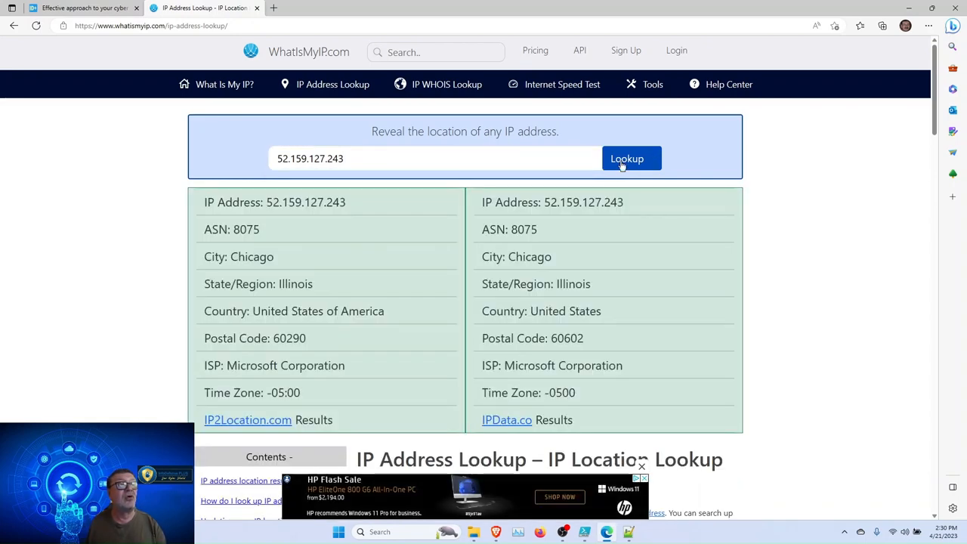
mouse_move(617, 311)
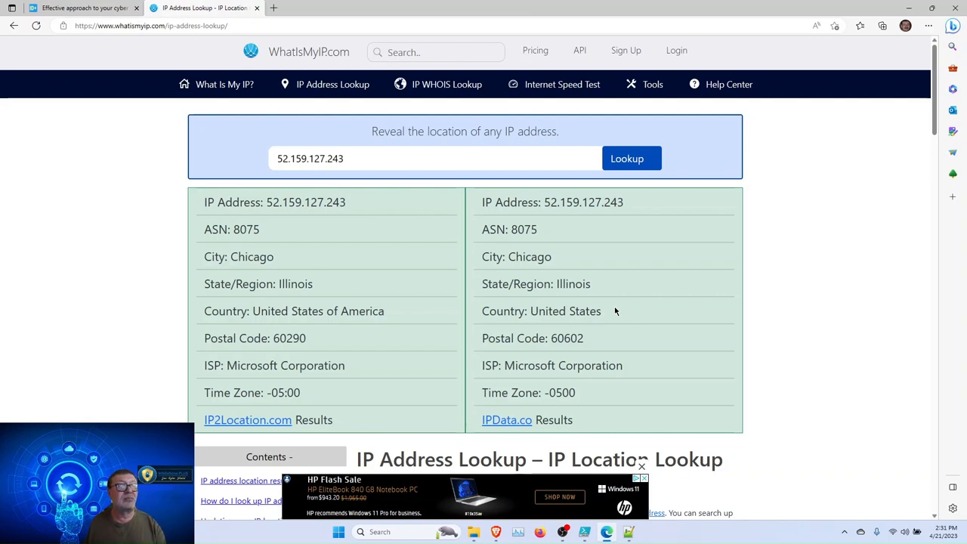
mouse_move(587, 290)
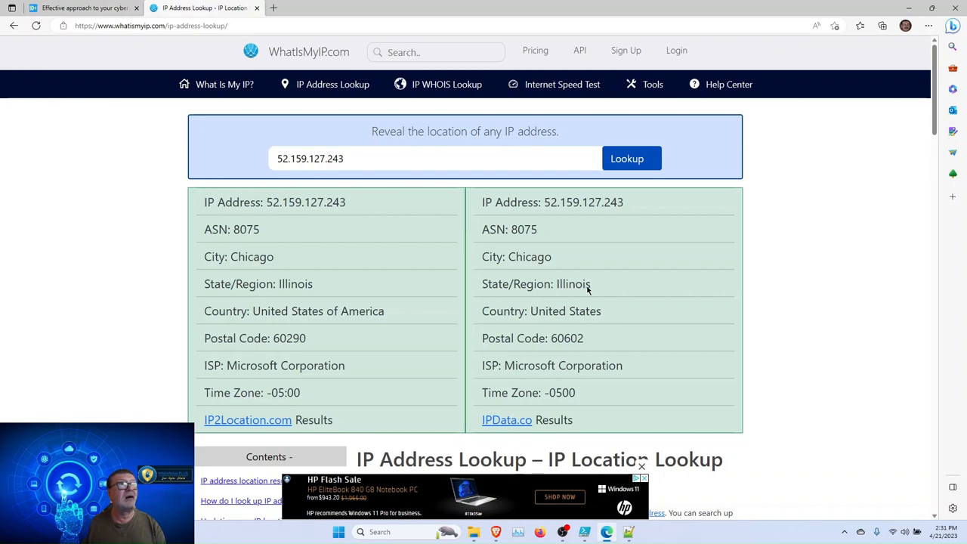